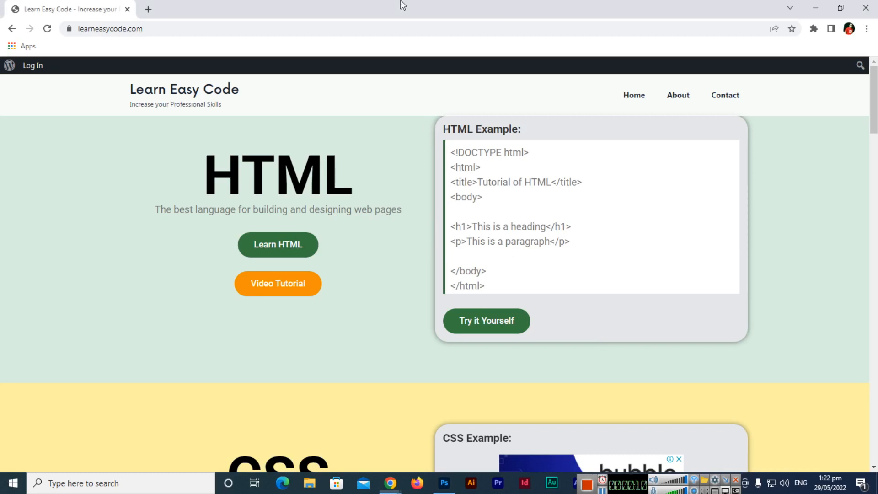
mouse_move(267, 105)
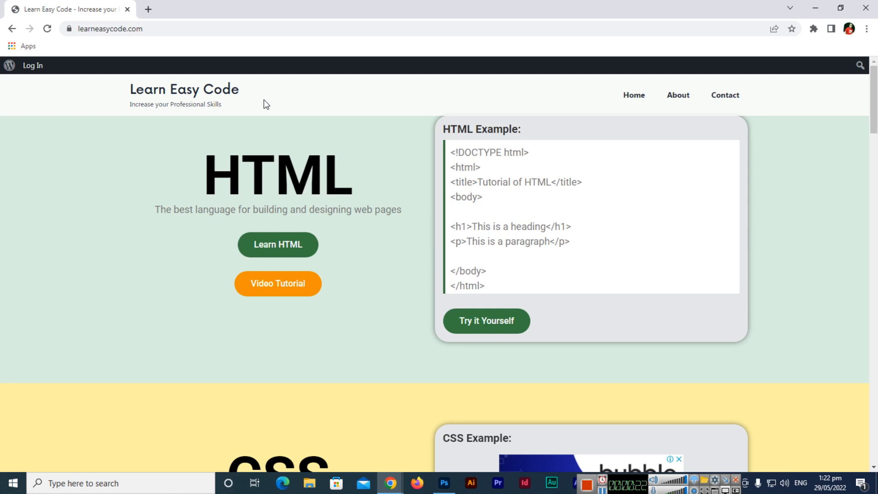
mouse_move(867, 33)
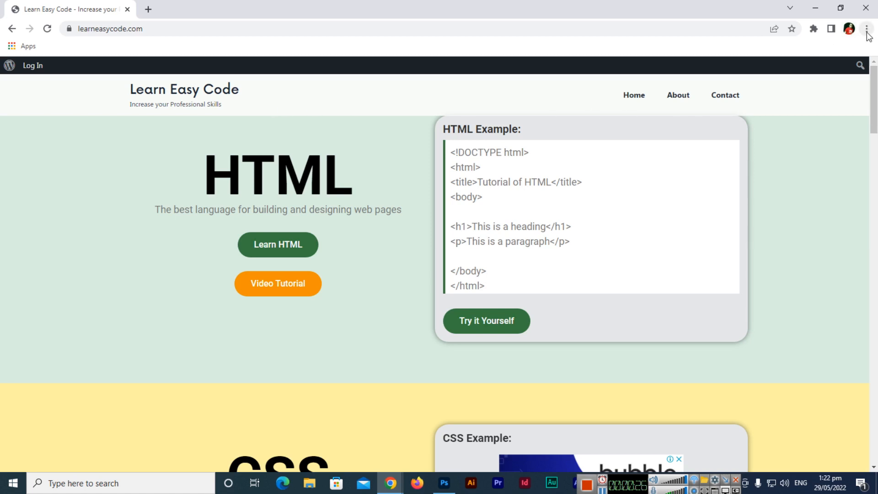
mouse_move(866, 28)
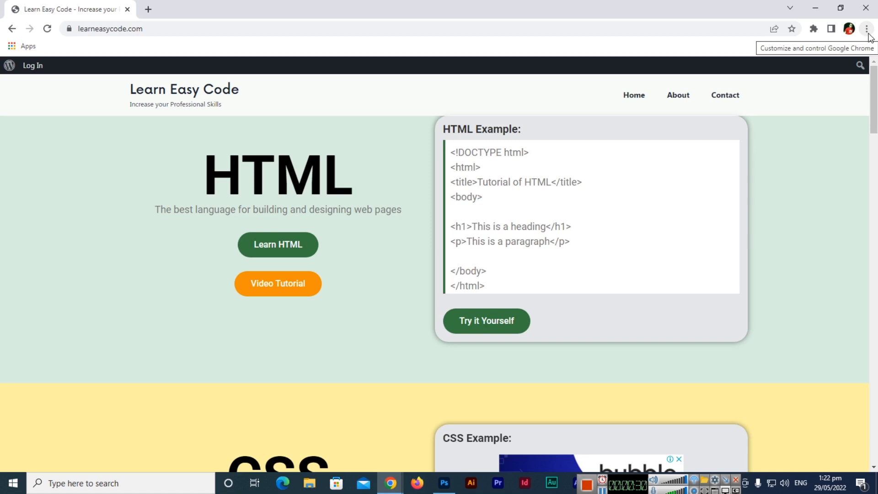
Step: Launch Developer tools from the browser menu beside the learneasycode.com page
left_click(867, 29)
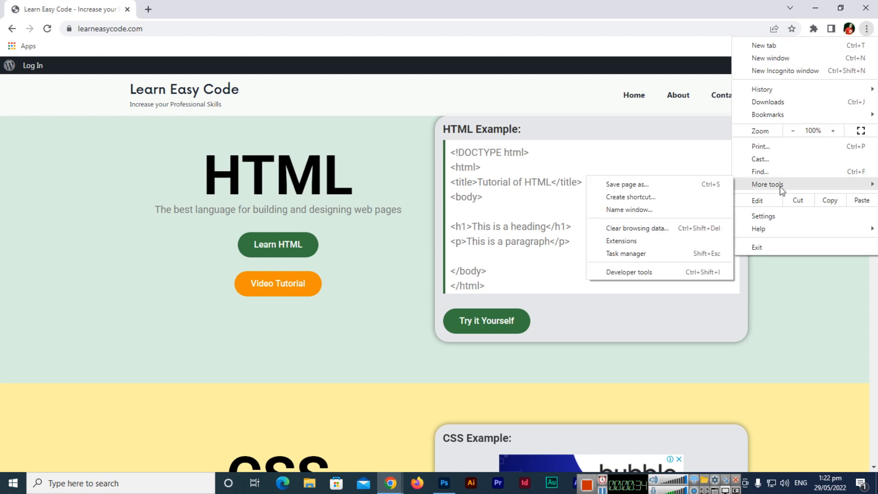
mouse_move(629, 272)
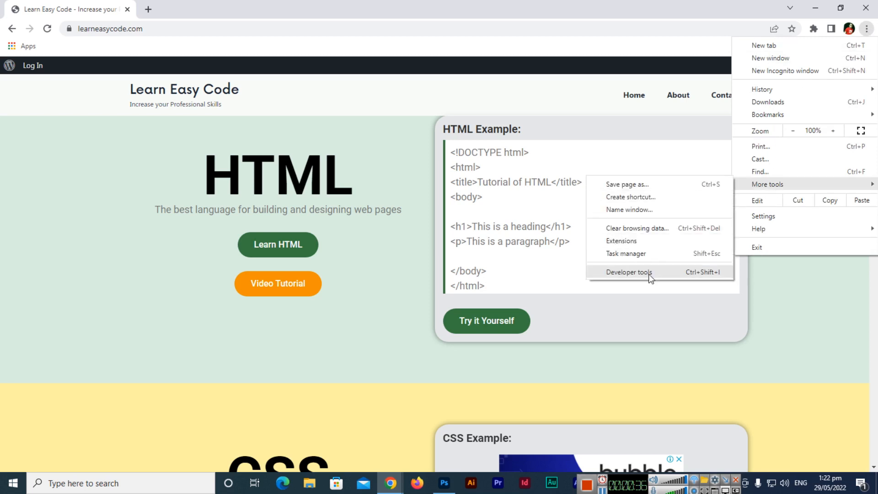
left_click(629, 272)
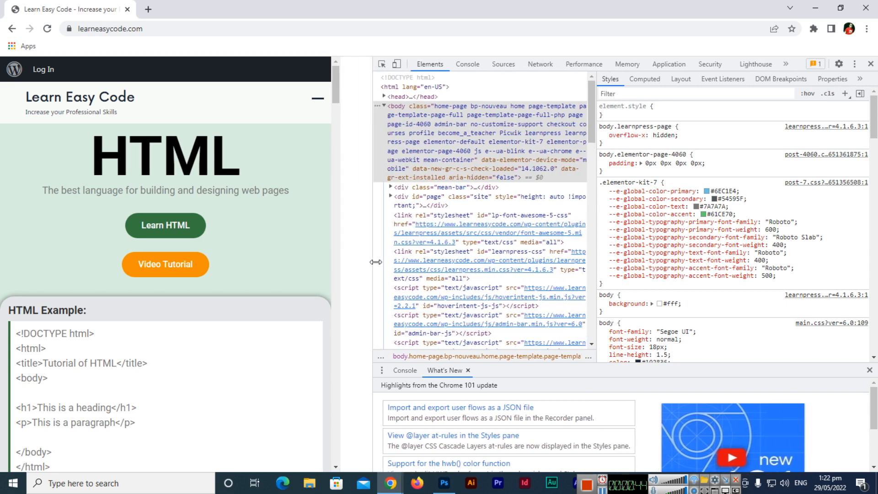
Step: Enable device emulation, previewing the page as an iPad Air at 820 × 1180
left_click(397, 64)
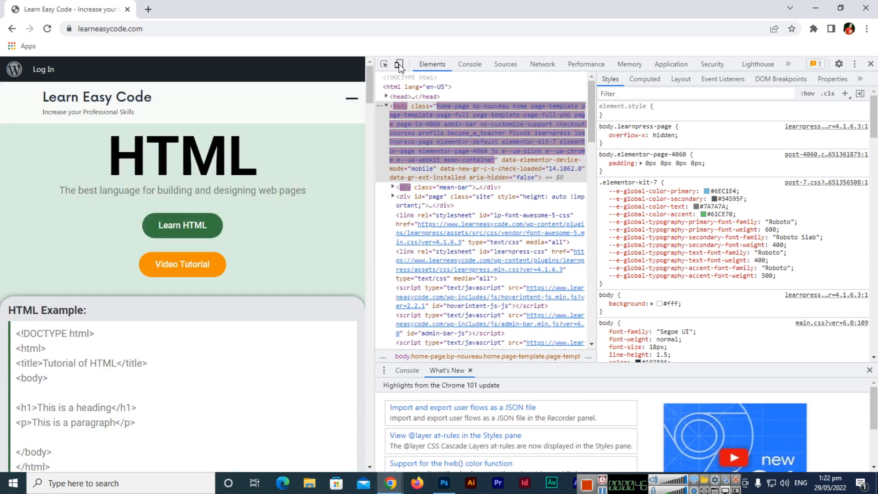
mouse_move(399, 64)
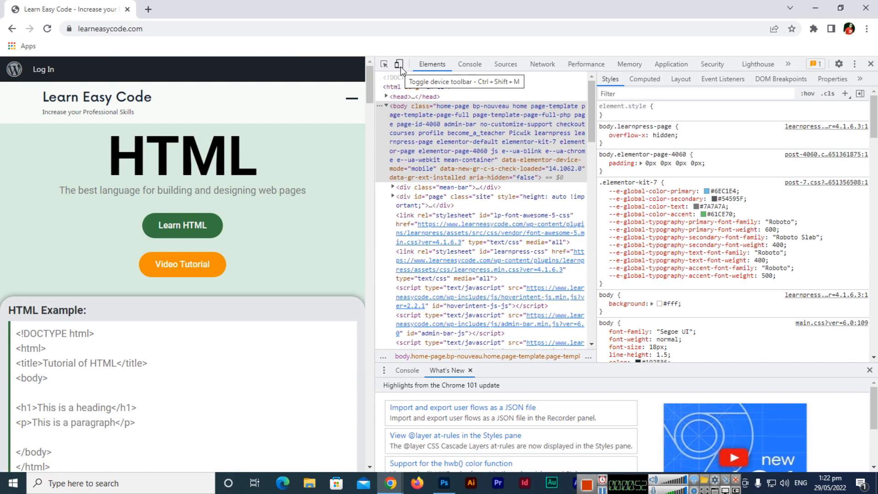
left_click(400, 64)
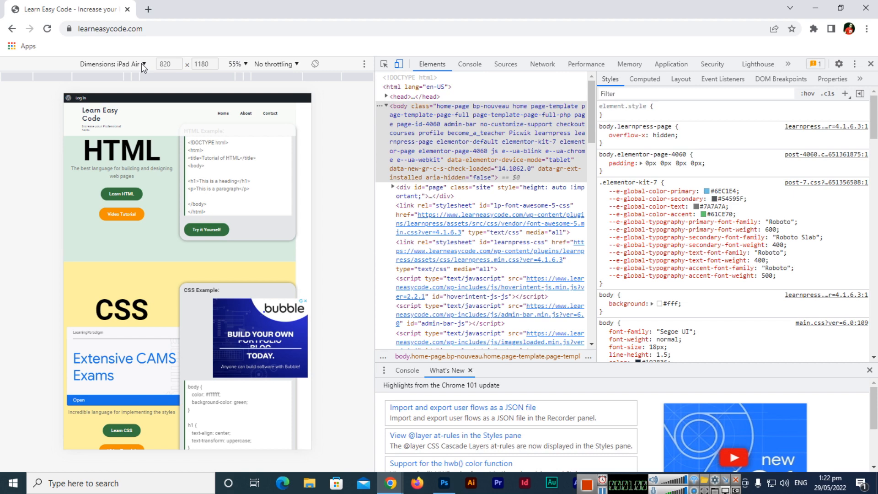
Step: Preview the page as iPhone 12 Pro, iPad Mini, Galaxy Fold, then Samsung Galaxy A51/71 at 412 × 914
left_click(142, 64)
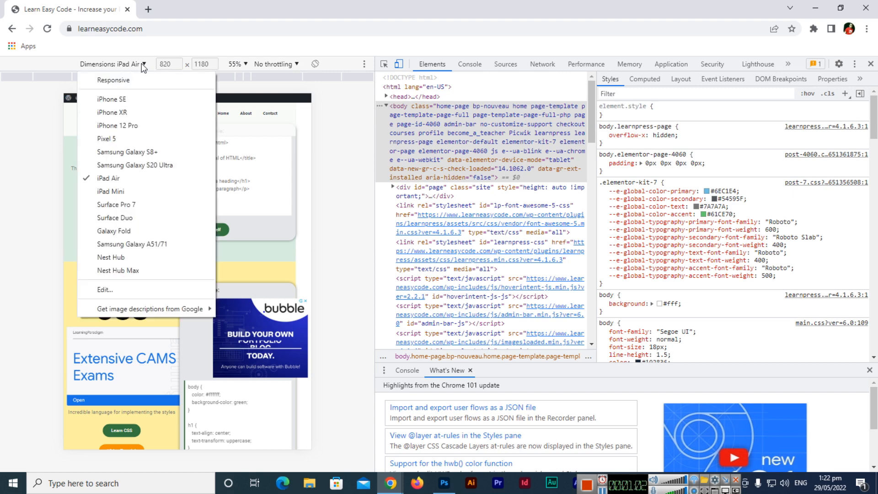
mouse_move(128, 152)
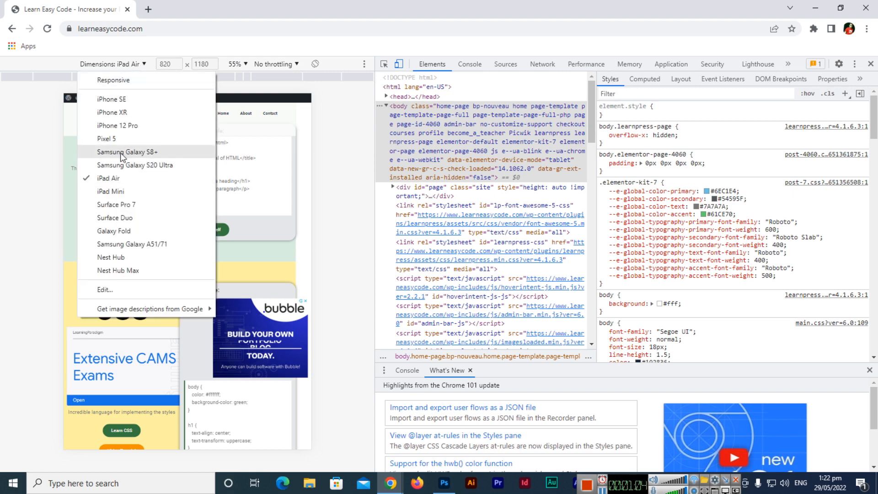
mouse_move(142, 128)
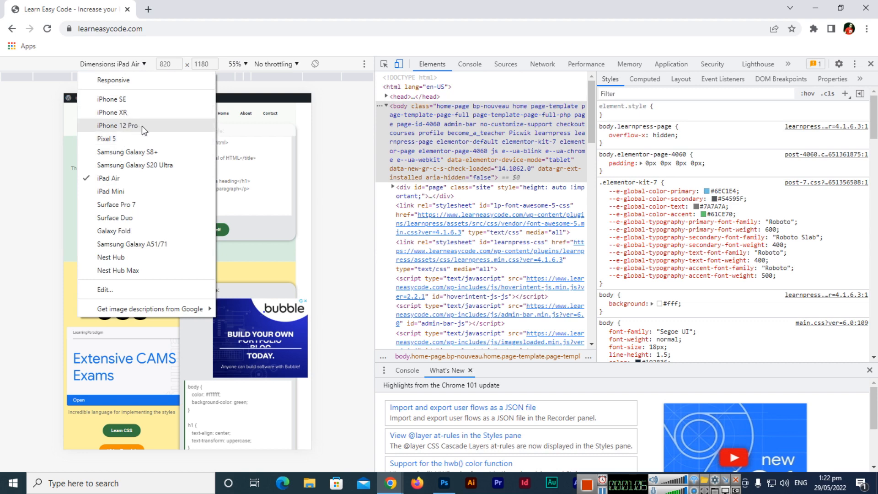
left_click(117, 125)
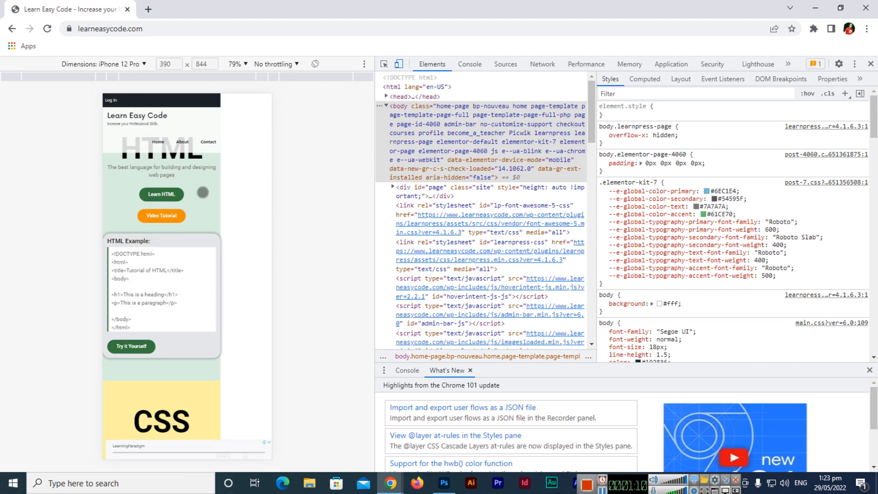
left_click(103, 64)
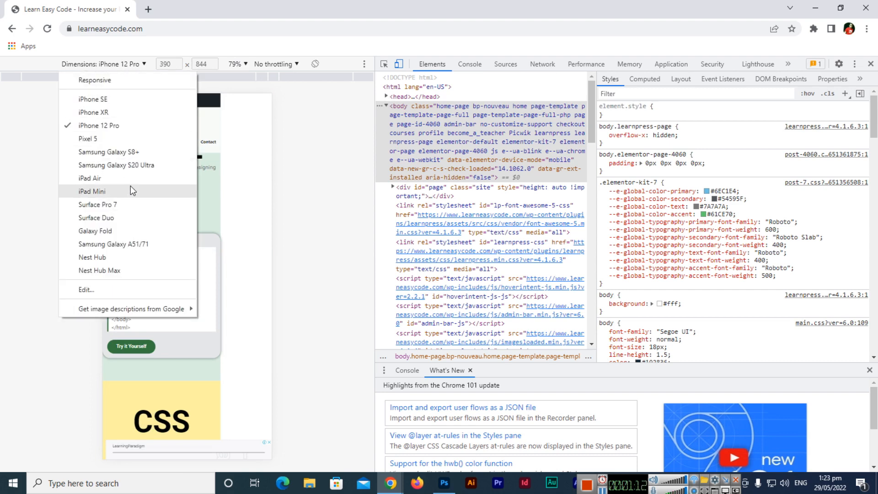
left_click(92, 191)
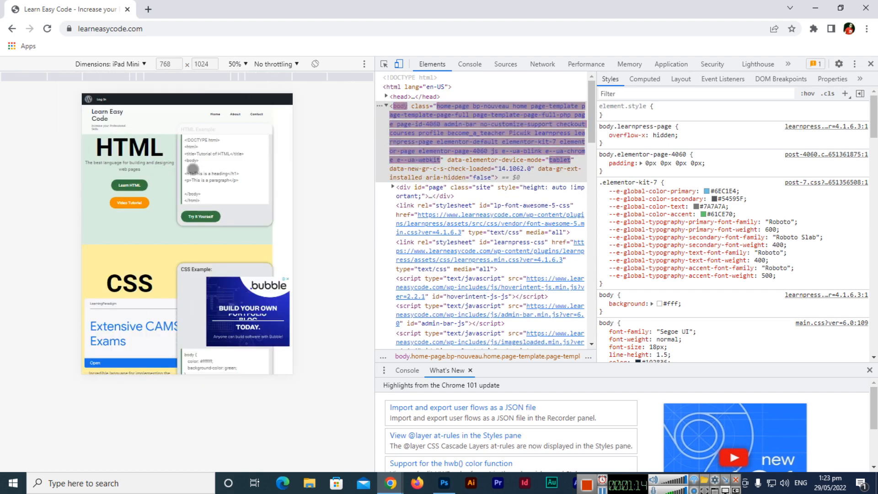
left_click(109, 64)
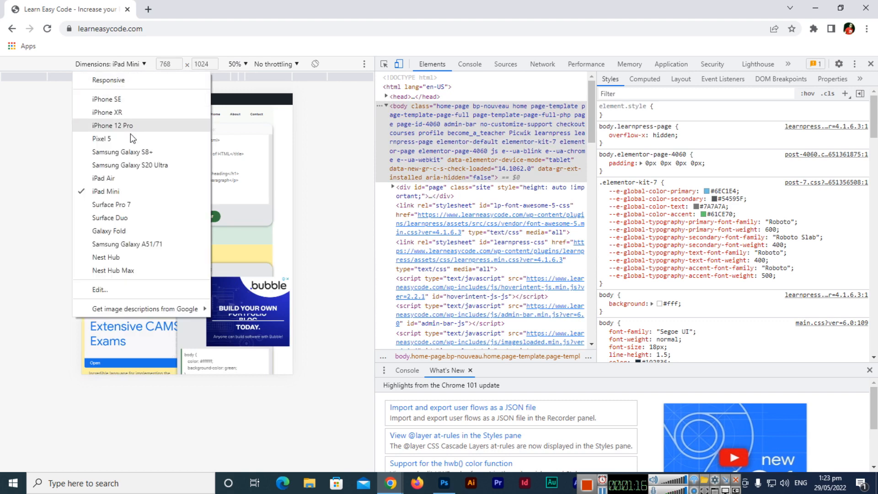
mouse_move(149, 230)
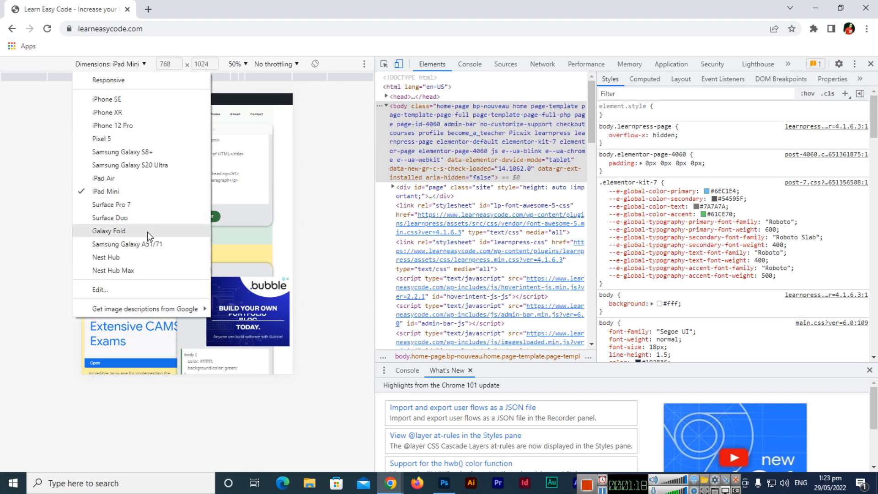
left_click(107, 230)
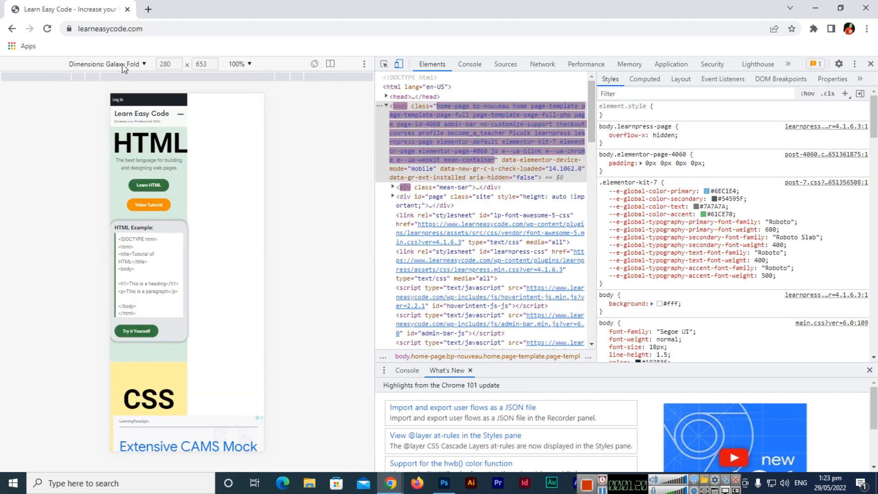
left_click(145, 63)
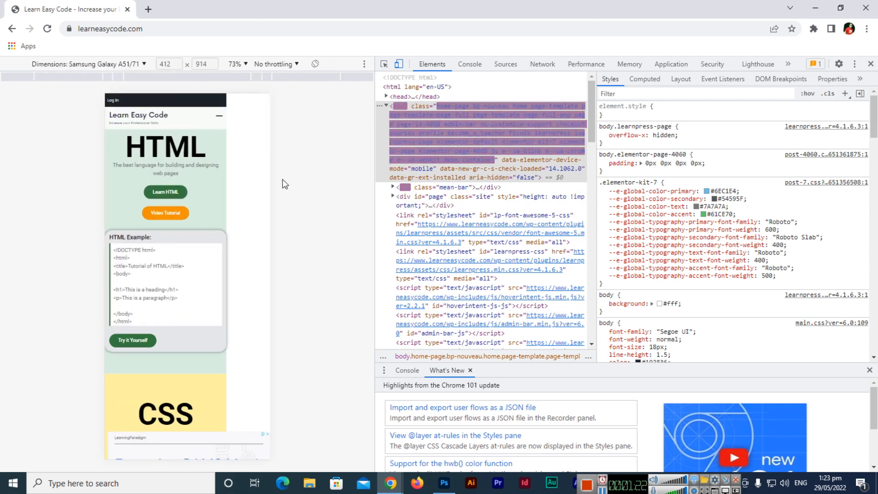
scroll("down", 3)
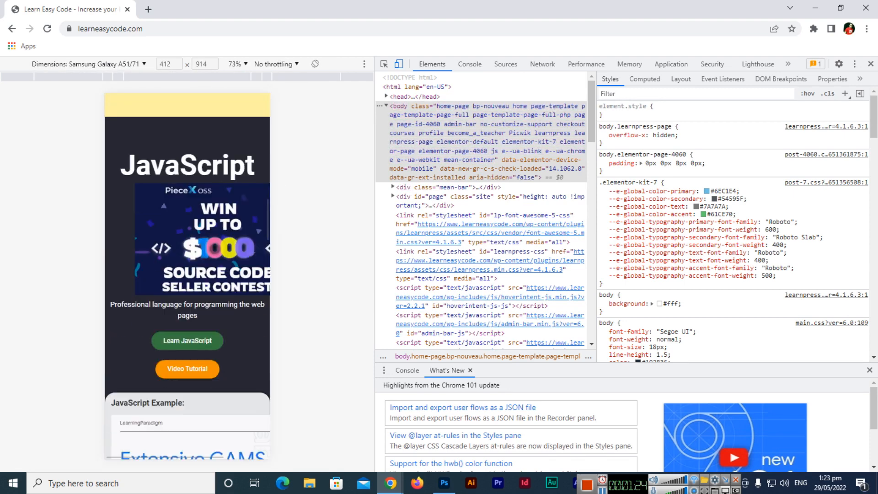
Step: Scroll the page back up and emulate a Surface Pro 7 at 912 × 1368
scroll("down", 3)
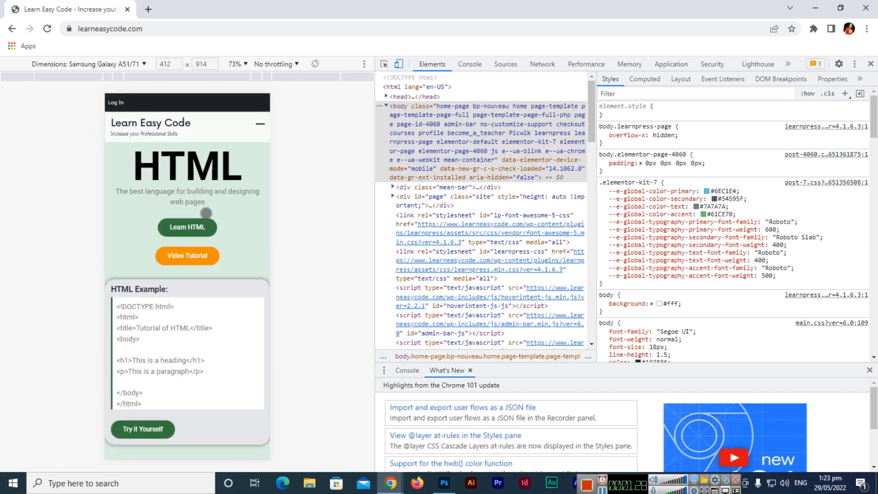
mouse_move(687, 389)
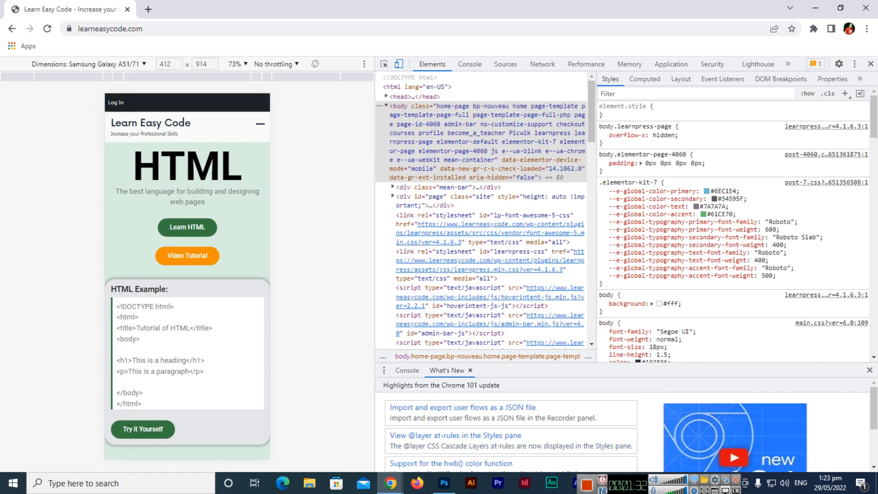
left_click(101, 64)
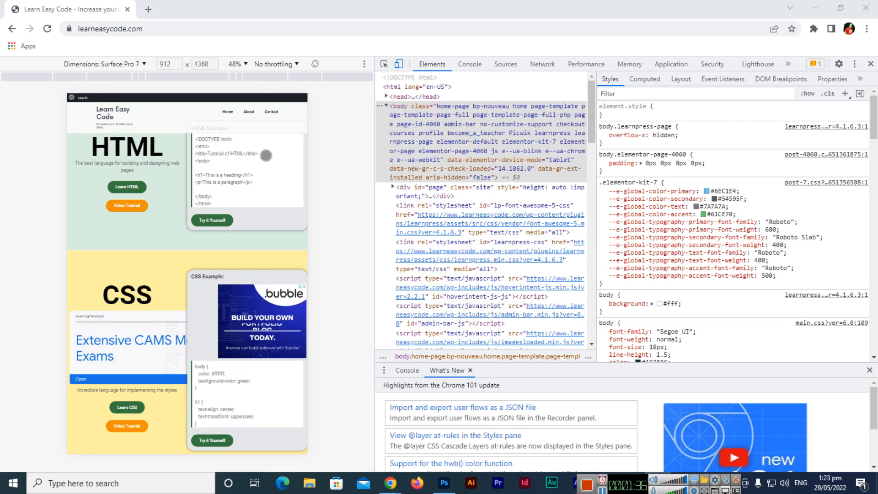
mouse_move(342, 202)
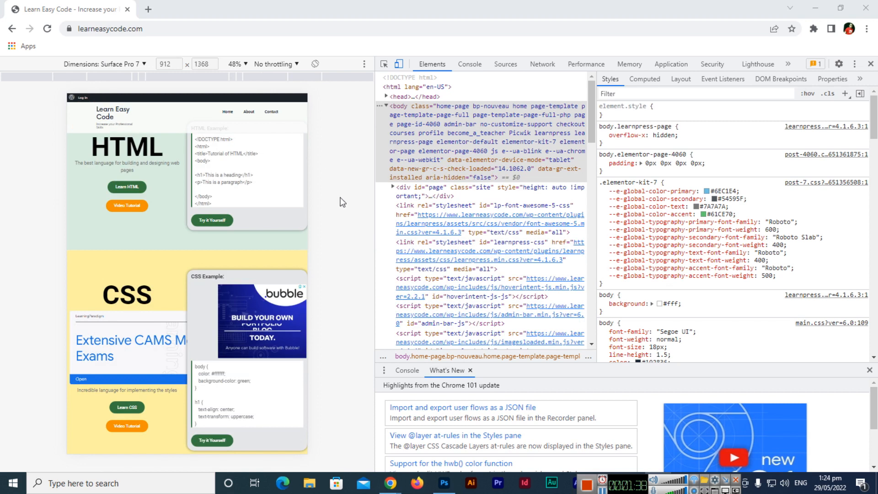